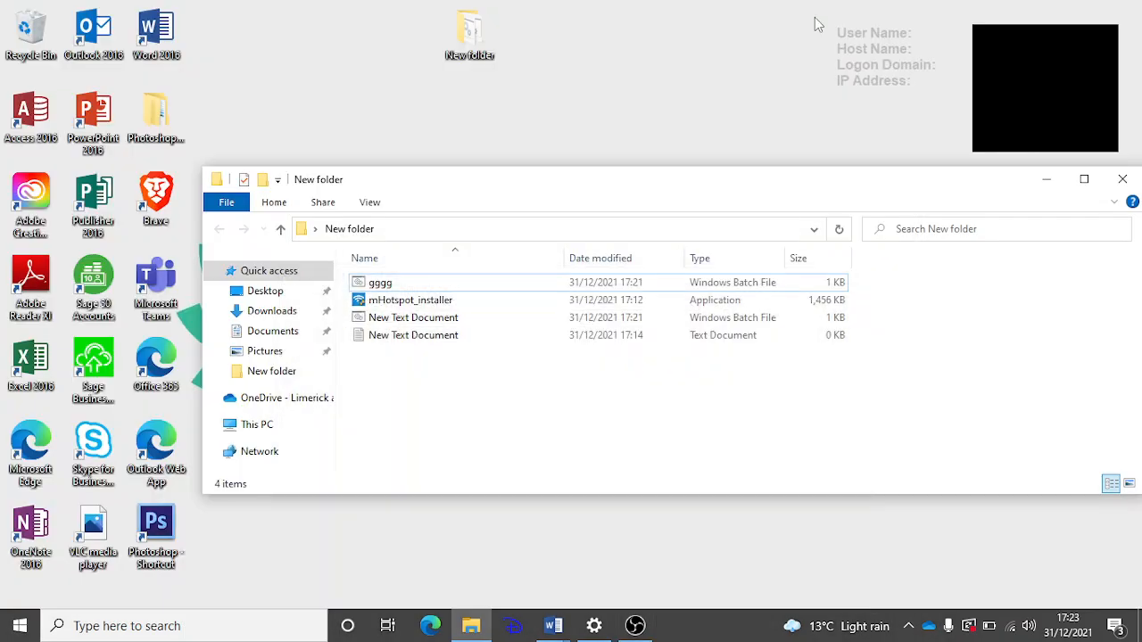
Open the New Text Document batch file in Notepad from the folder beside mHotspot_installer.
{"action": "left_click", "coordinate": [414, 318]}
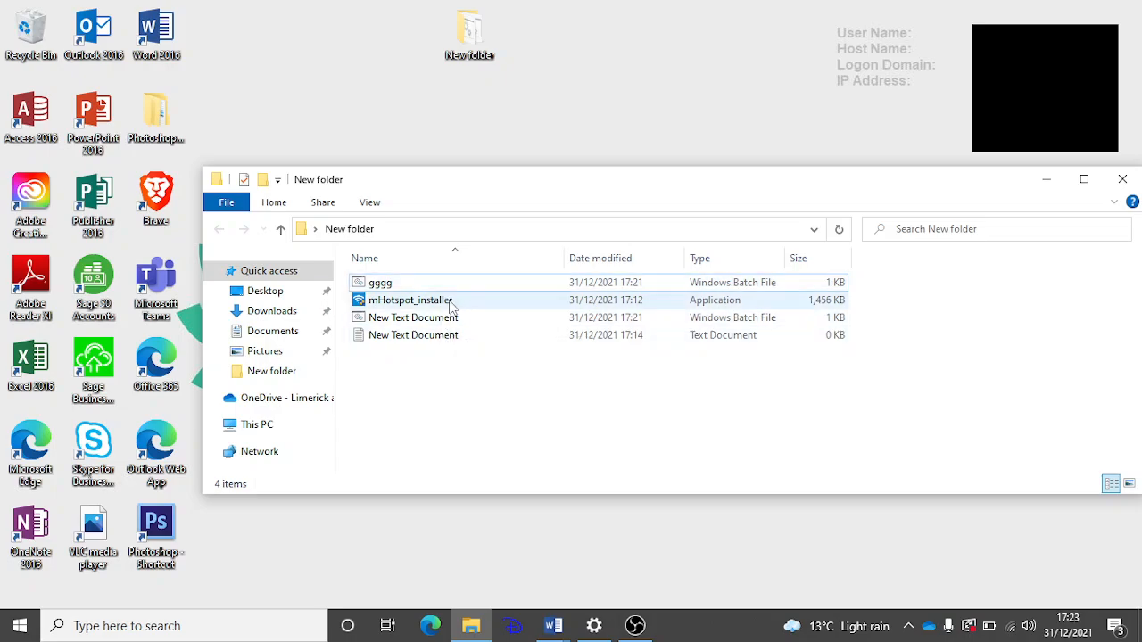
{"action": "left_click", "coordinate": [410, 299]}
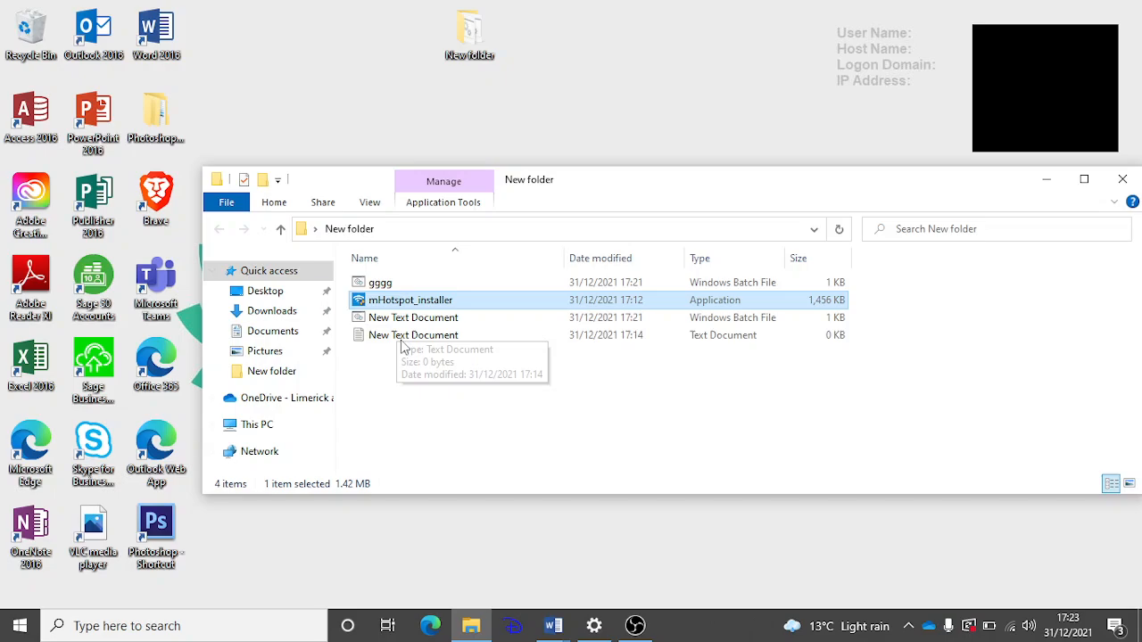
{"action": "left_click", "coordinate": [414, 317]}
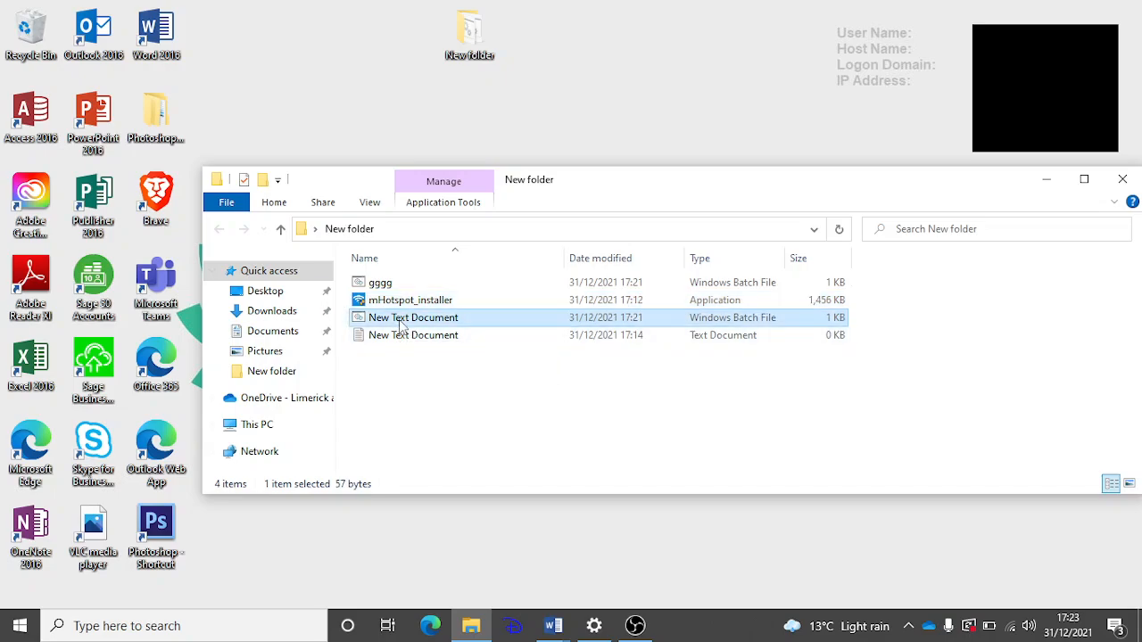
{"action": "double_click", "coordinate": [414, 317]}
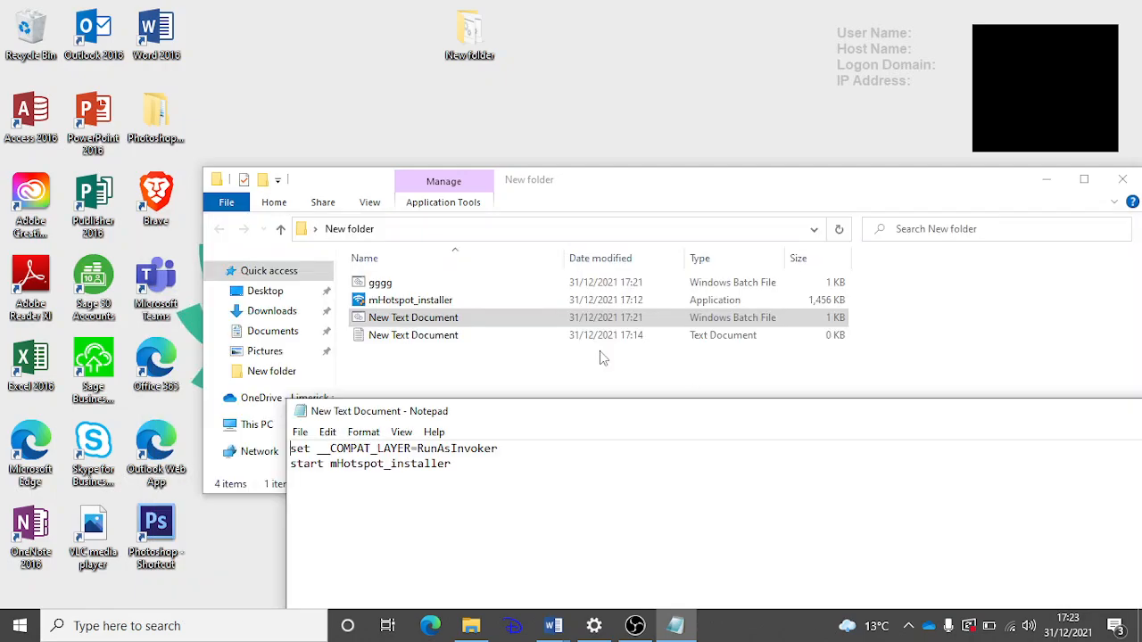
Edit the script to set __COMPAT_LAYER=RunAsInvoker and start mHotspot_installer.
{"action": "right_click", "coordinate": [410, 300]}
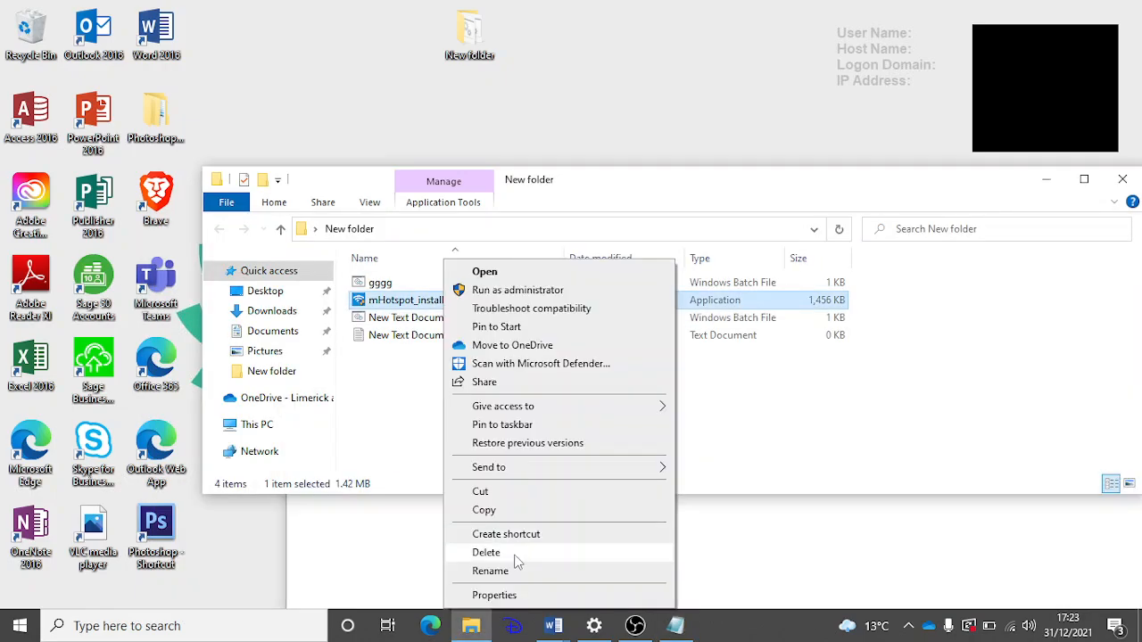
{"action": "left_click", "coordinate": [488, 571]}
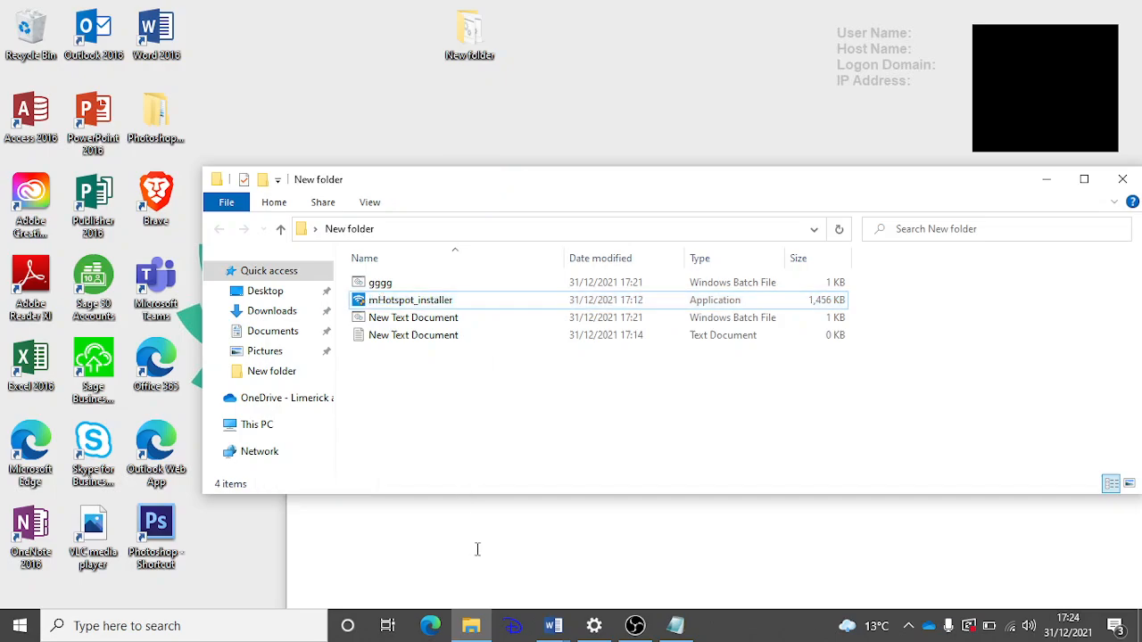
{"action": "double_click", "coordinate": [414, 317]}
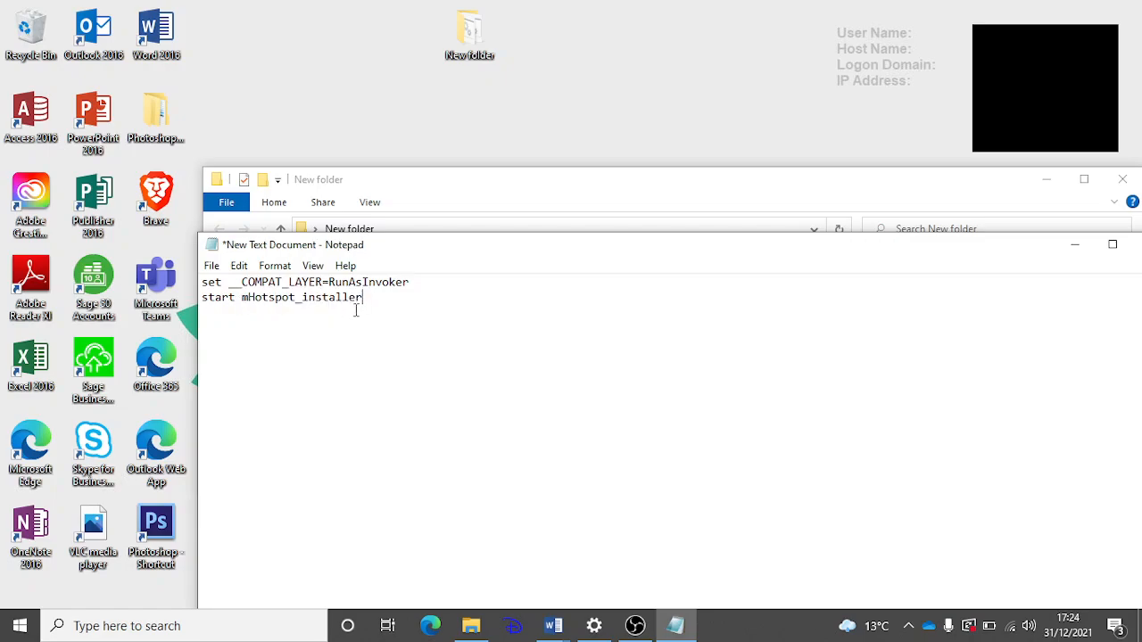
Save the script as All Files over New Text Document.bat, replacing the existing file.
{"action": "left_click", "coordinate": [211, 265]}
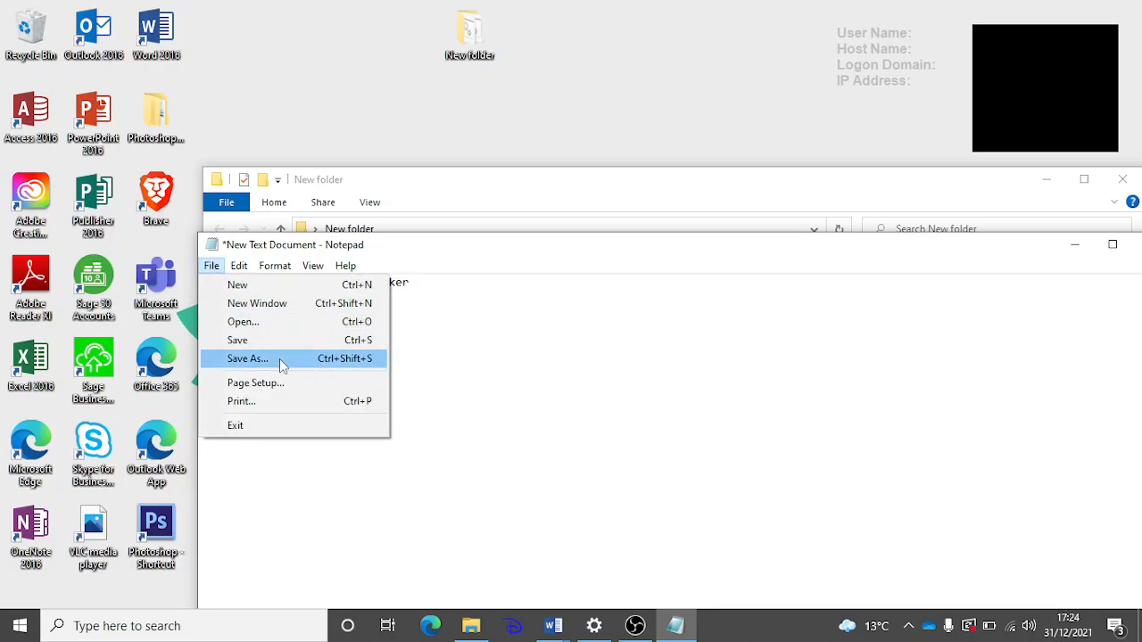
{"action": "left_click", "coordinate": [246, 356]}
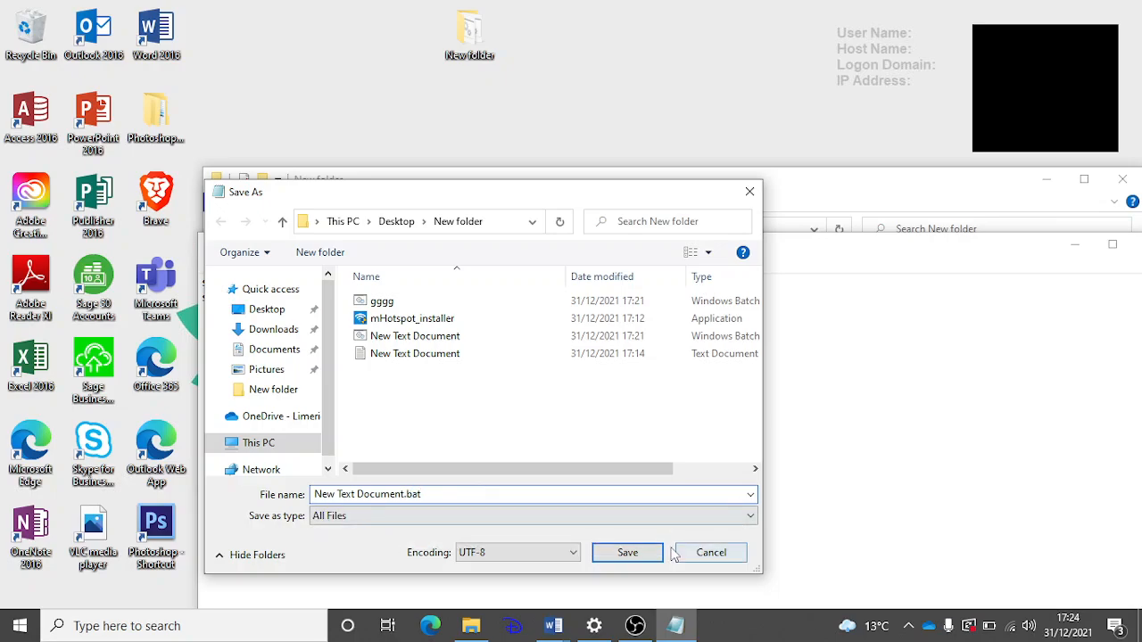
{"action": "left_click", "coordinate": [626, 553]}
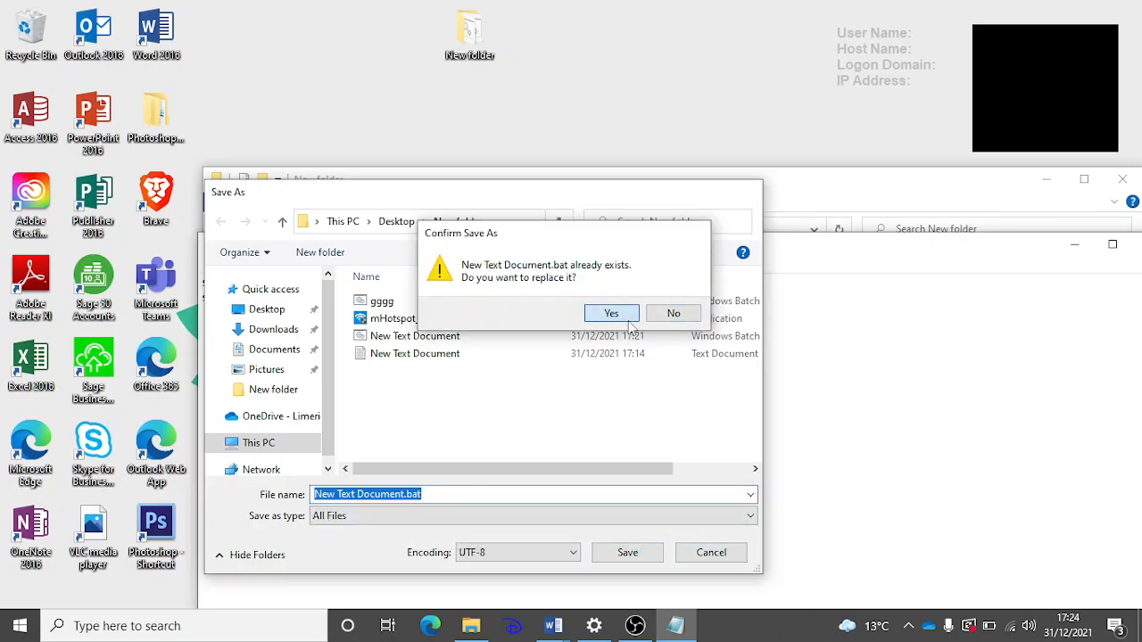
{"action": "left_click", "coordinate": [611, 314]}
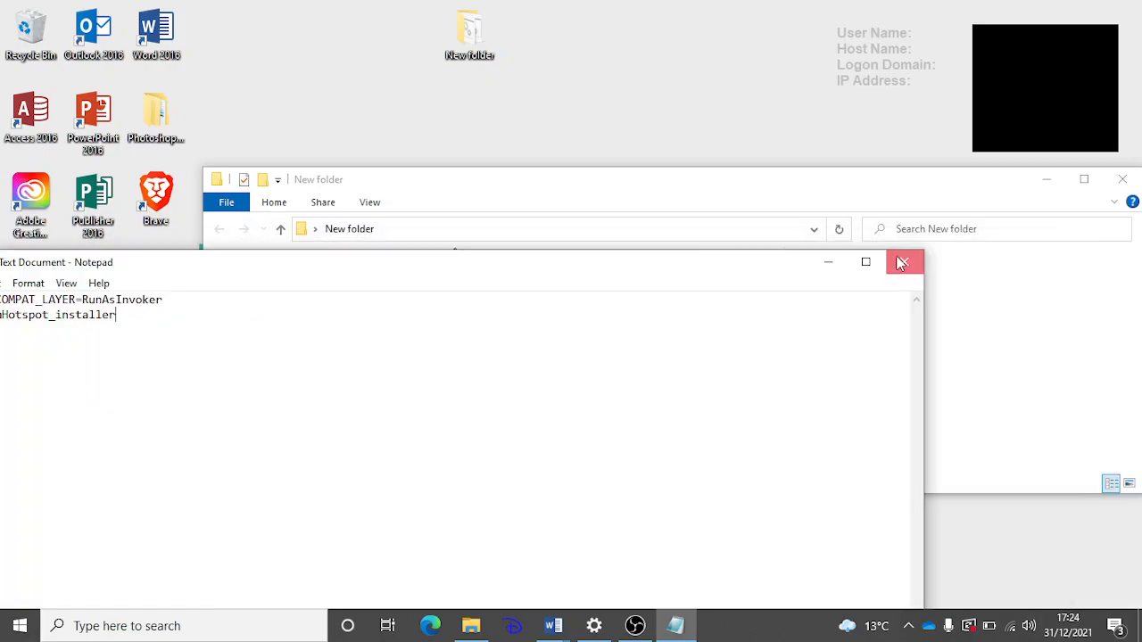
Close Notepad and run the batch file to launch the mHotspot setup wizard.
{"action": "left_click", "coordinate": [902, 260]}
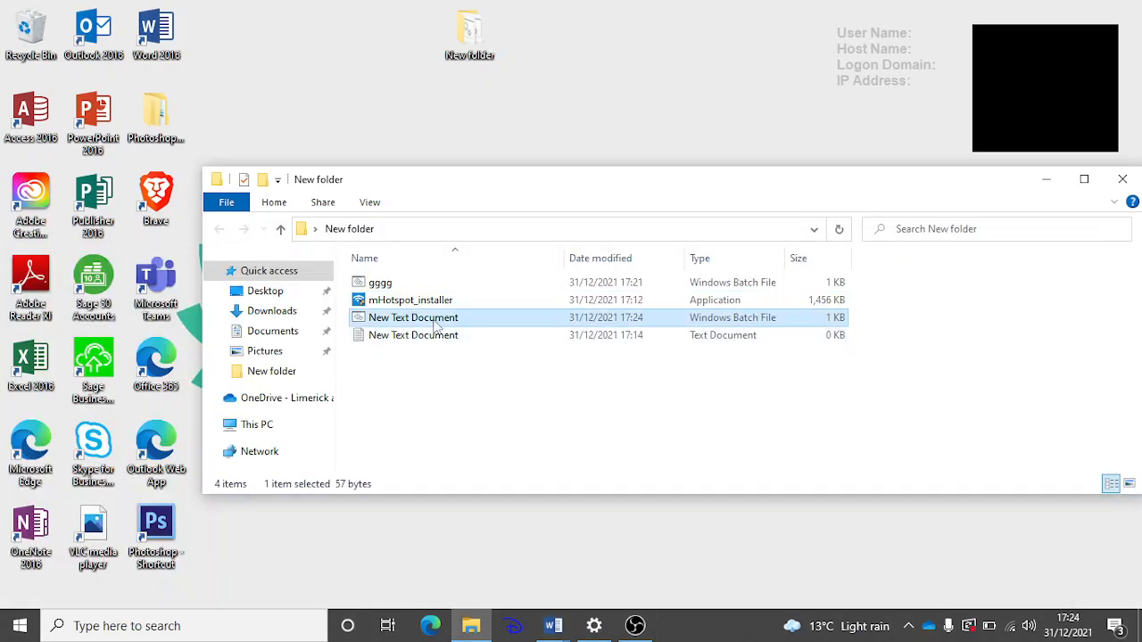
{"action": "left_click", "coordinate": [412, 317]}
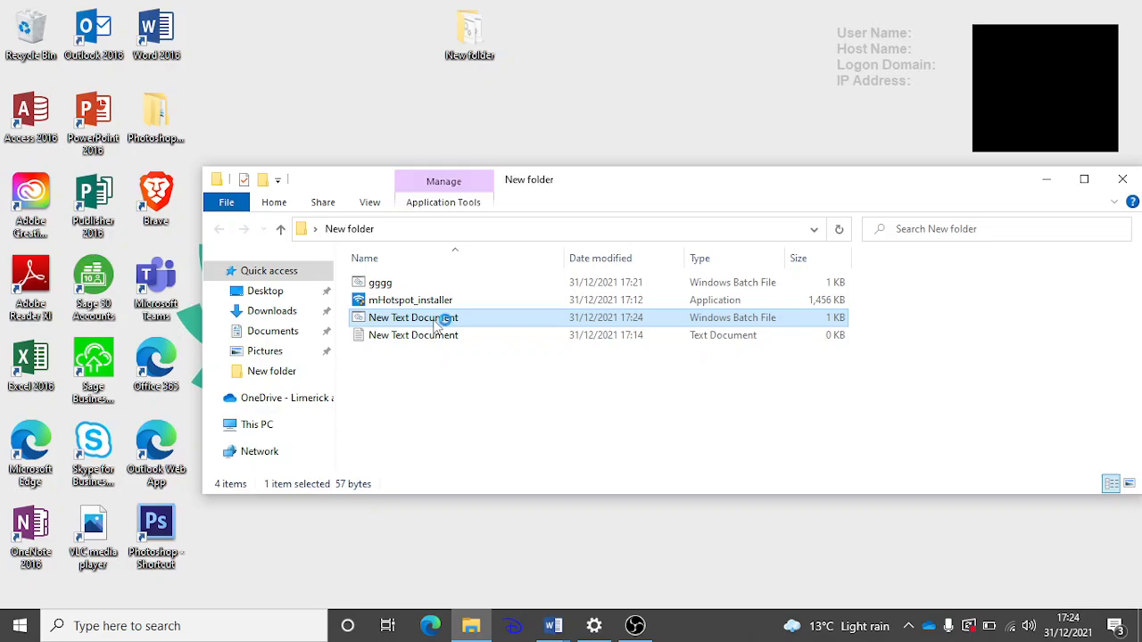
{"action": "double_click", "coordinate": [410, 300]}
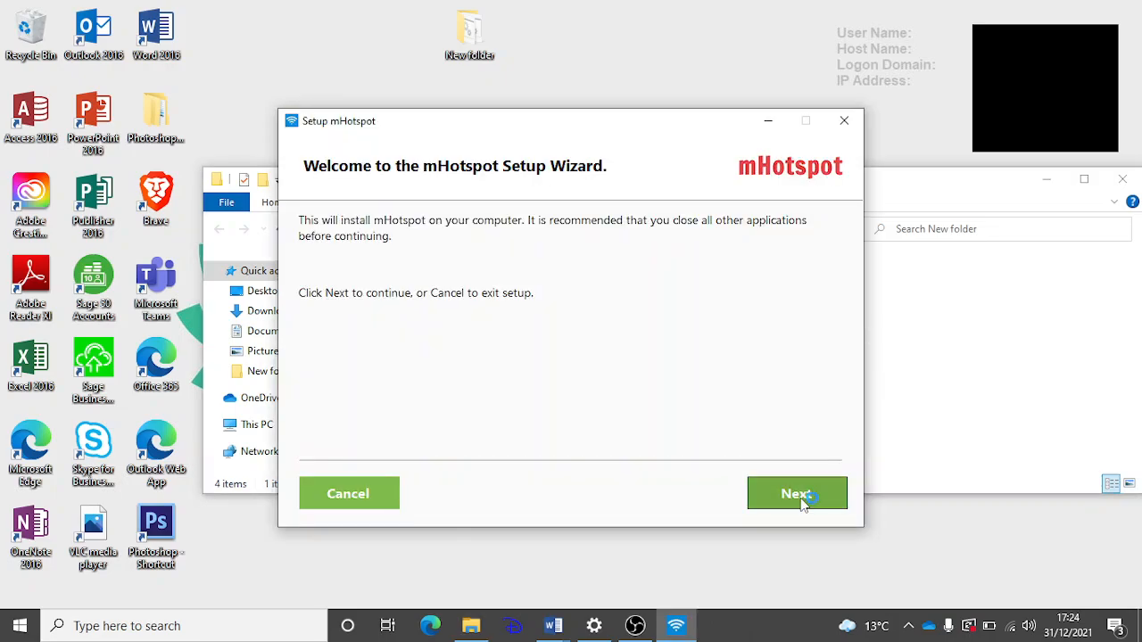
Advance the mHotspot Setup wizard from the welcome page to the License Agreement.
{"action": "left_click", "coordinate": [796, 493]}
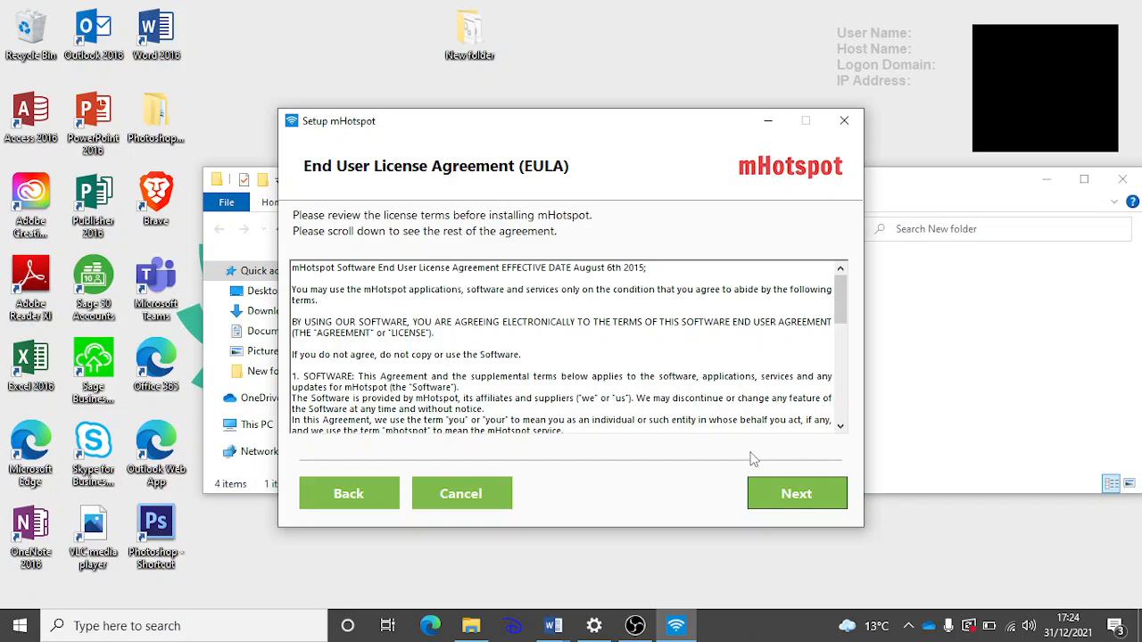
{"action": "mouse_move", "coordinate": [699, 612]}
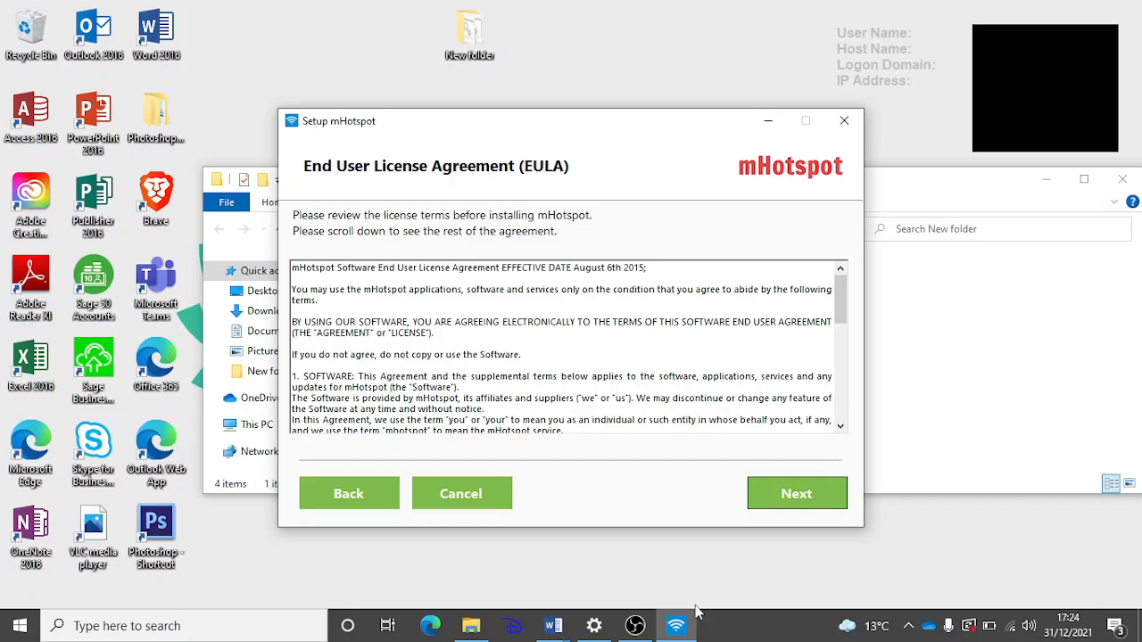